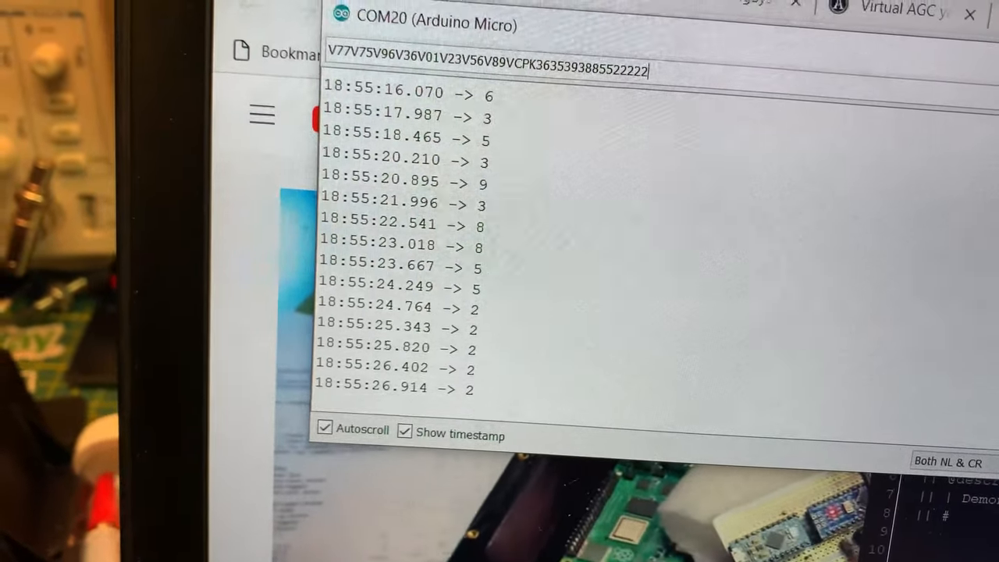
pyautogui.write('ER')
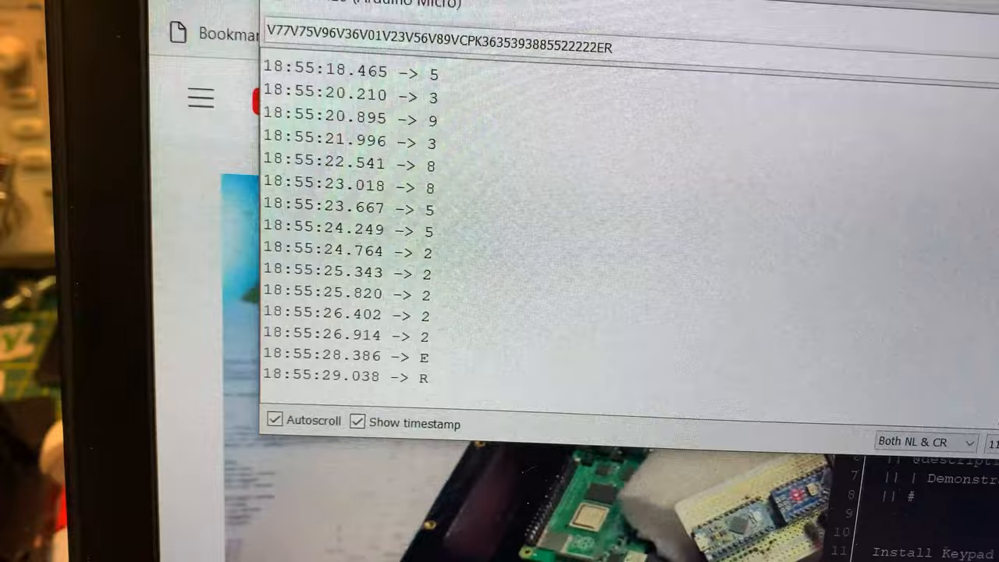